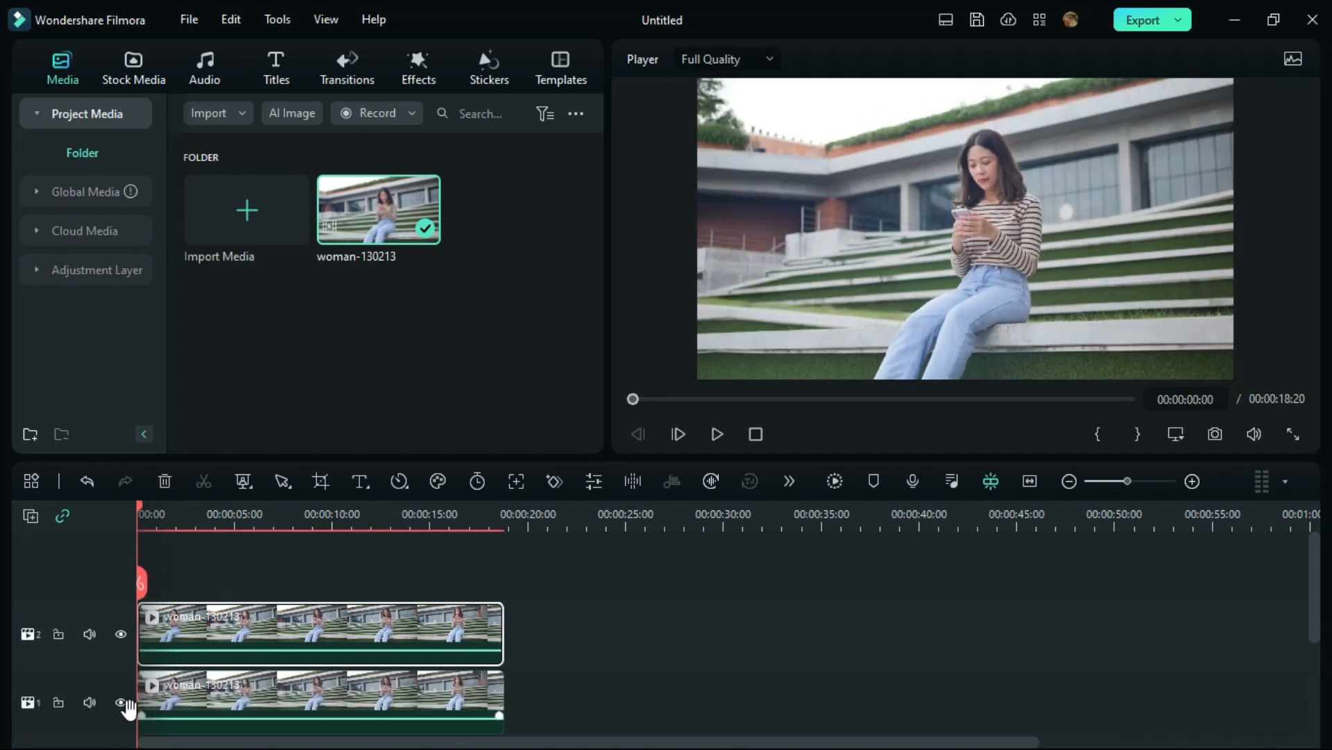
# Hide the lower video track and select the upper woman clip
pyautogui.click(121, 701)
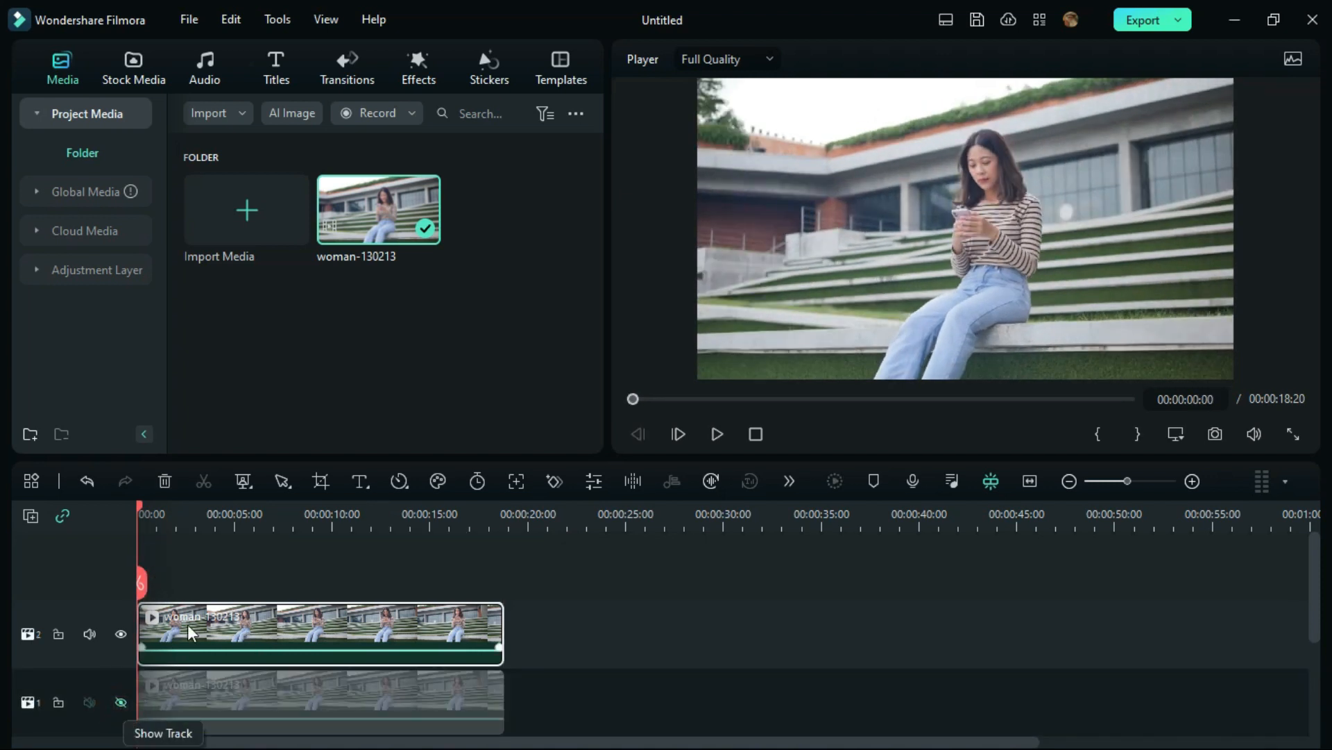
pyautogui.click(303, 633)
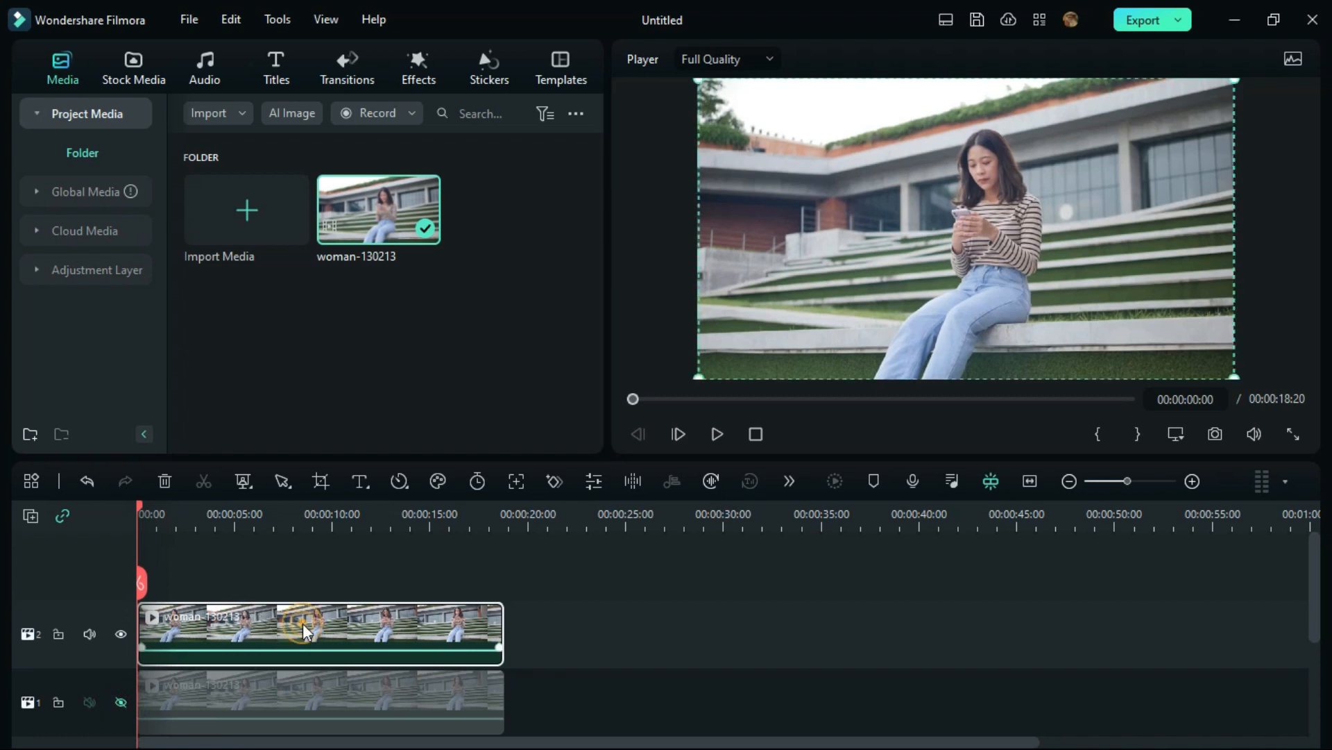
# Enable Smart Cutout under Video > AI Tools for the upper clip and launch its cutout window
pyautogui.doubleClick(302, 633)
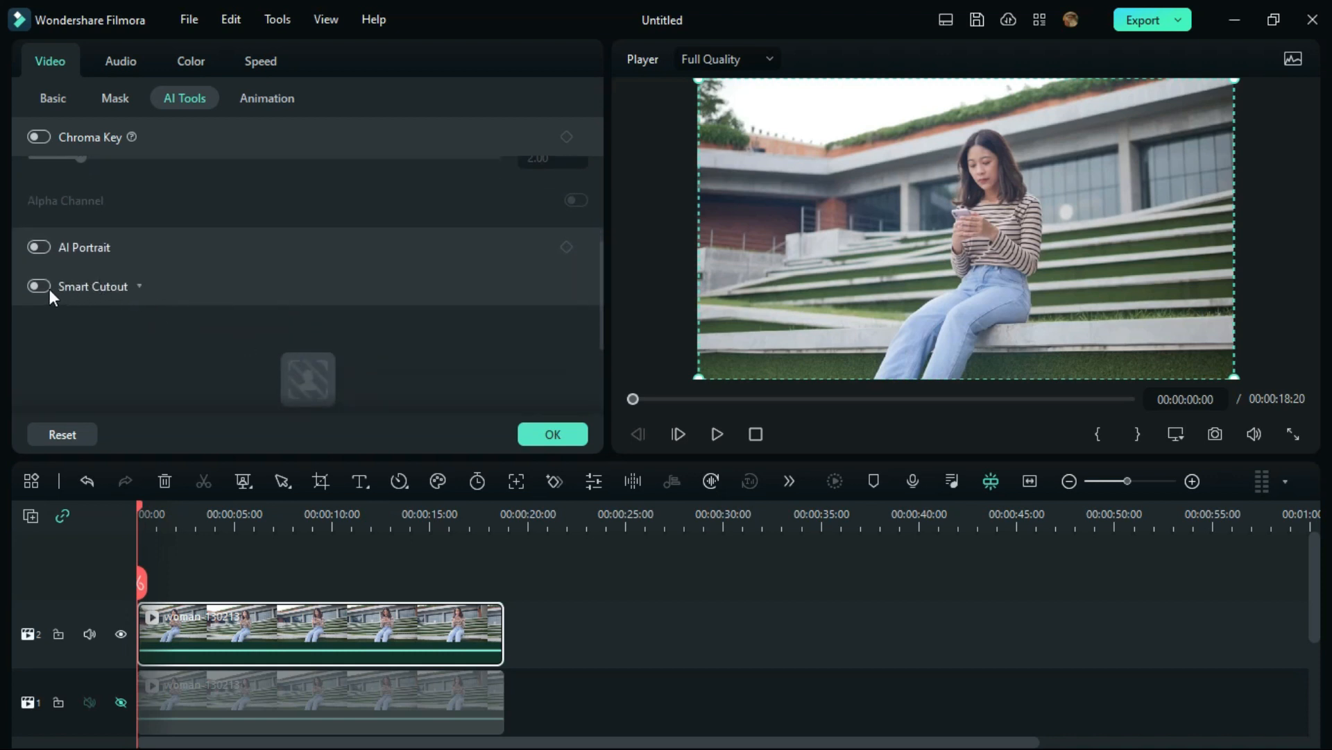
pyautogui.click(38, 286)
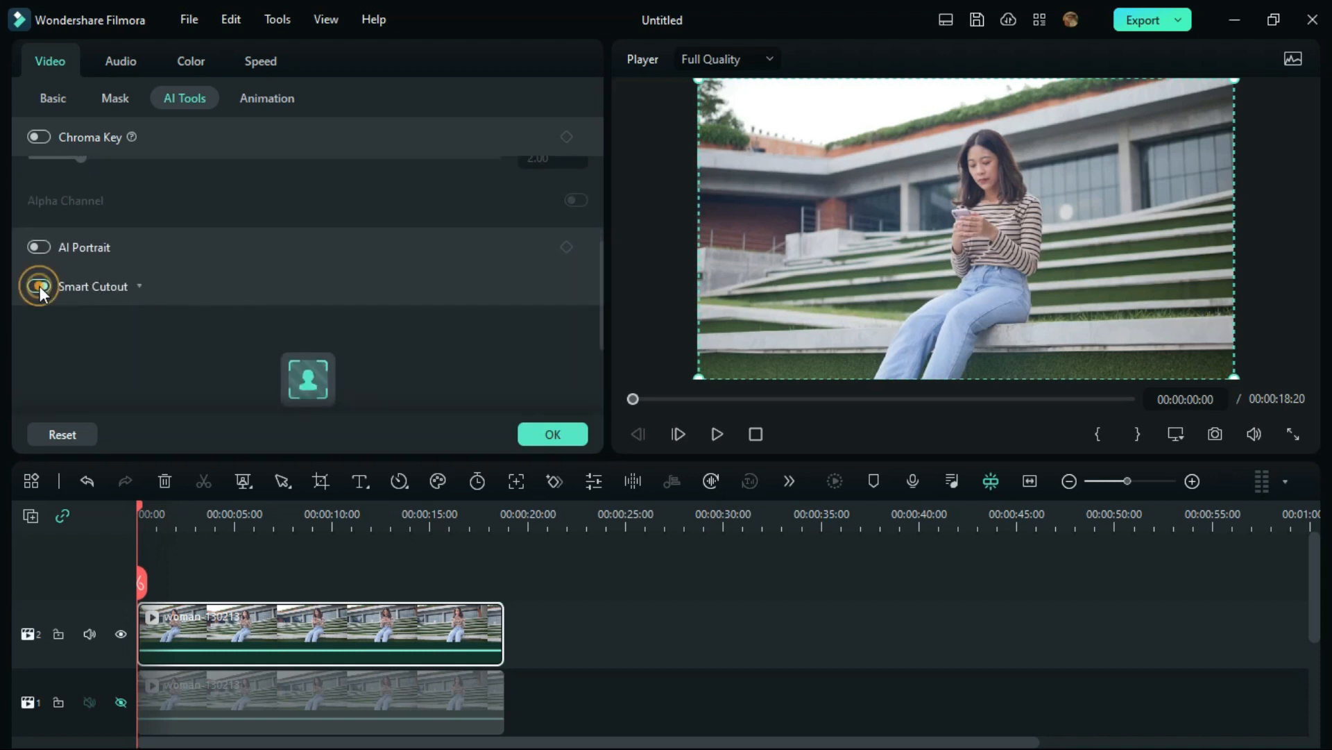
pyautogui.click(38, 285)
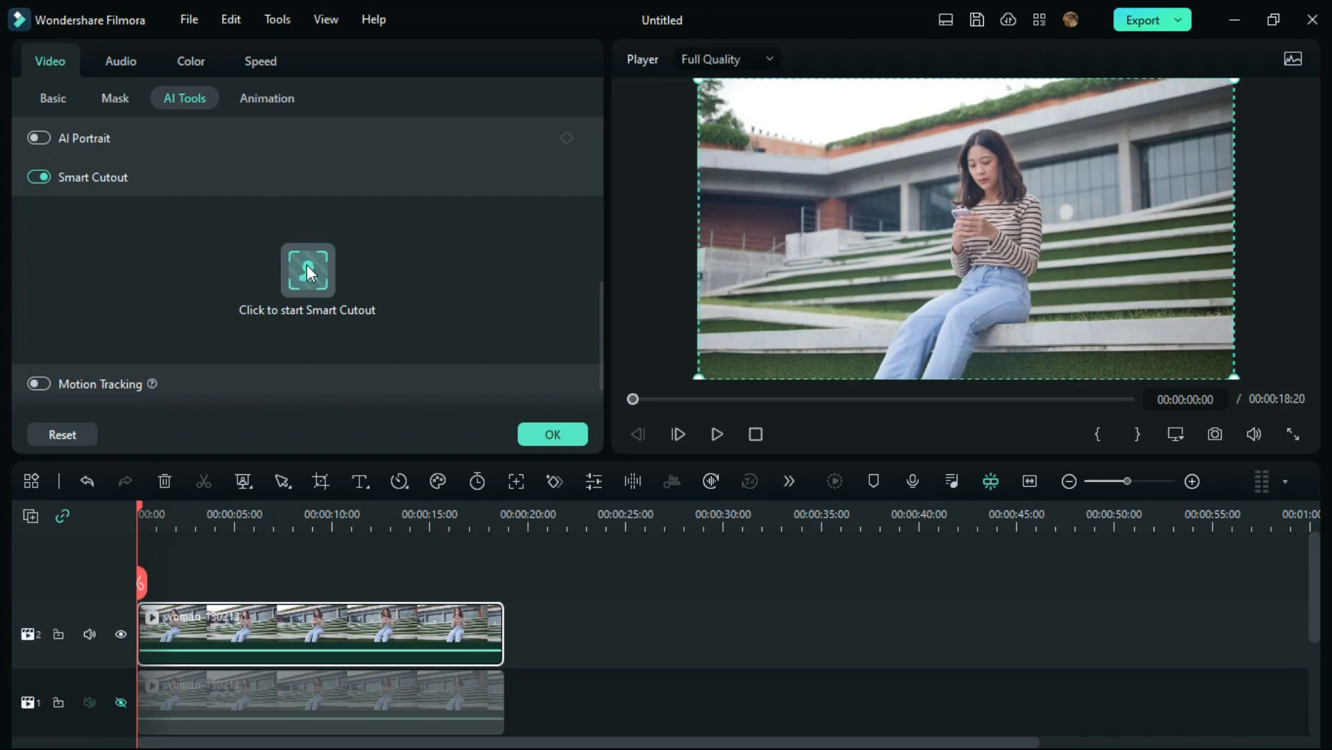
pyautogui.click(307, 272)
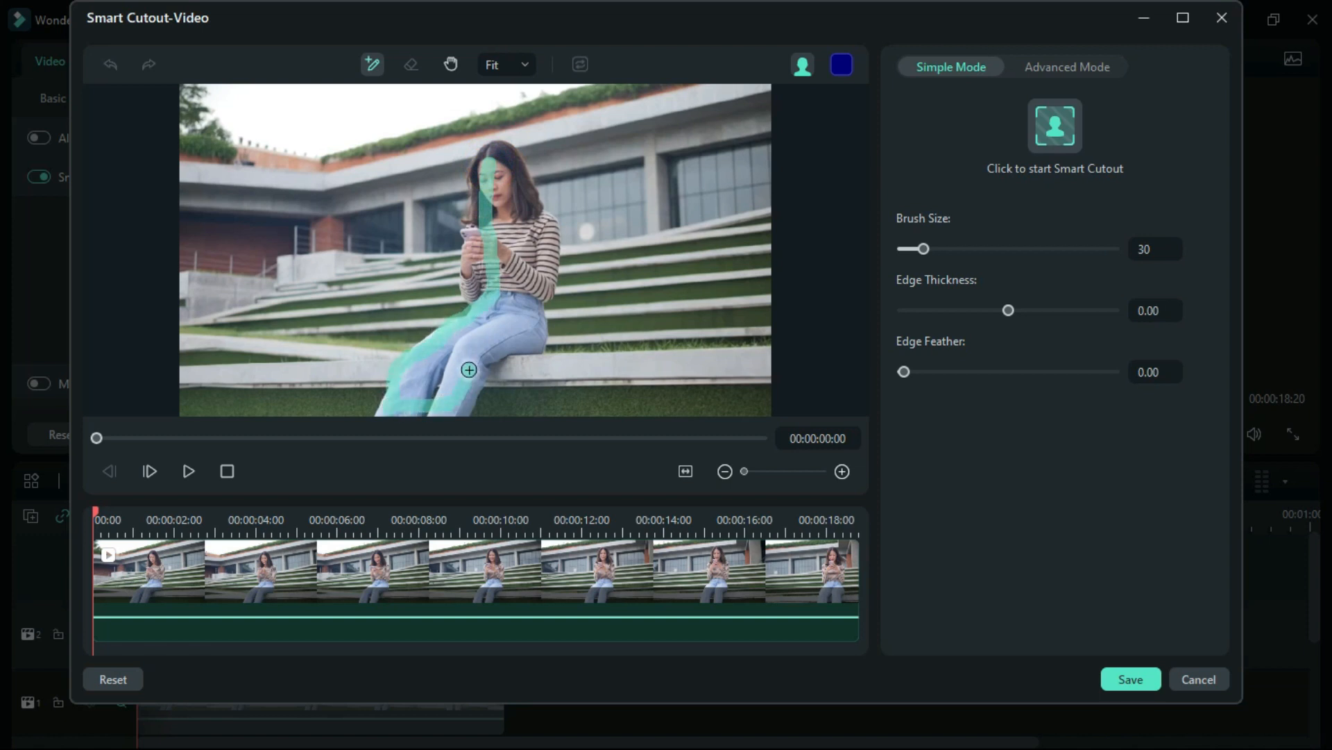
# Brush over the woman, run the cutout across the clip, save it and unhide the lower track
pyautogui.moveTo(470, 370); pyautogui.dragTo(498, 163)
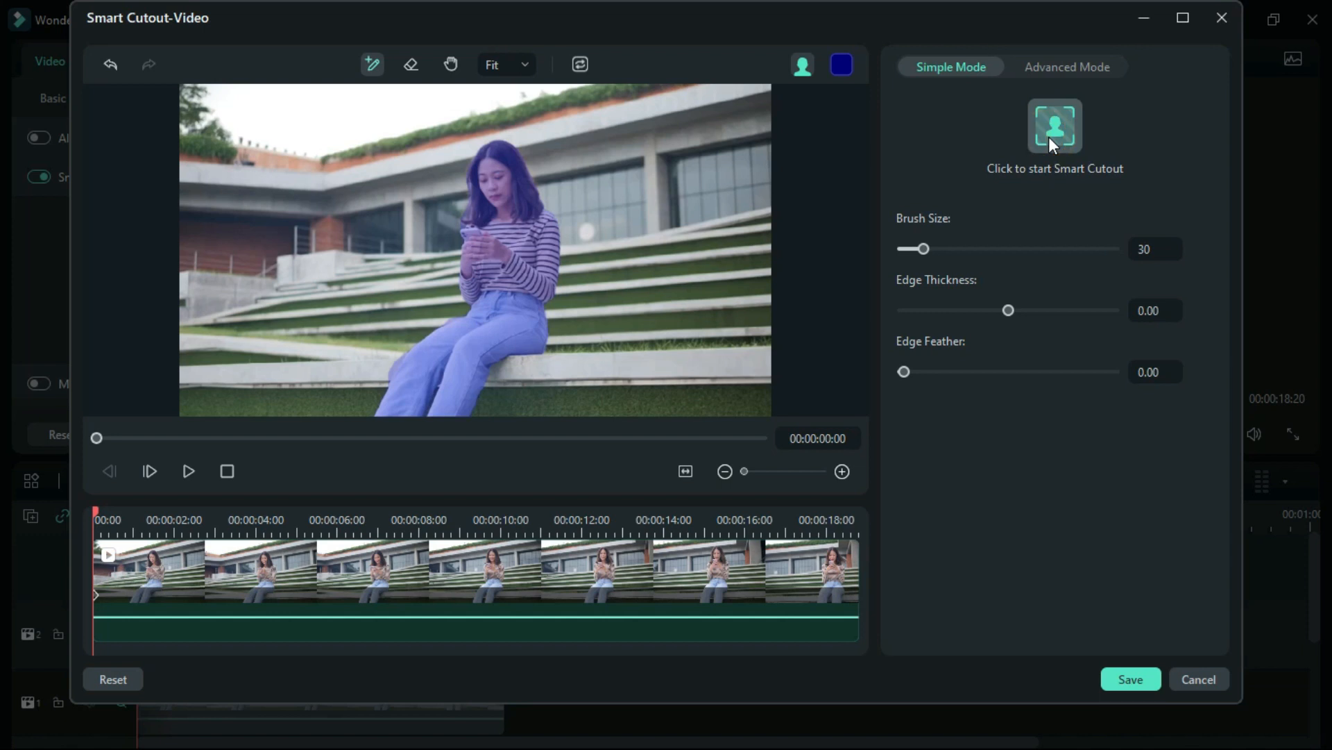
pyautogui.click(1055, 125)
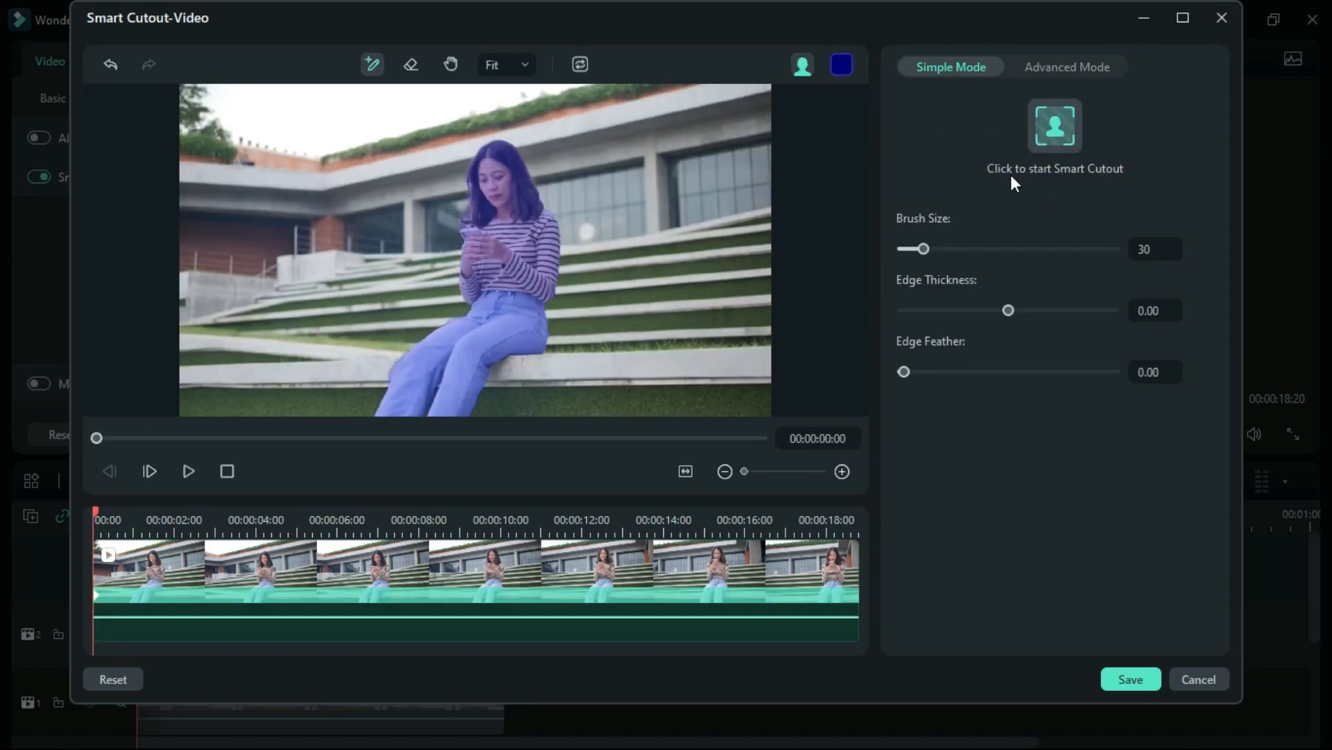
pyautogui.moveTo(1139, 675)
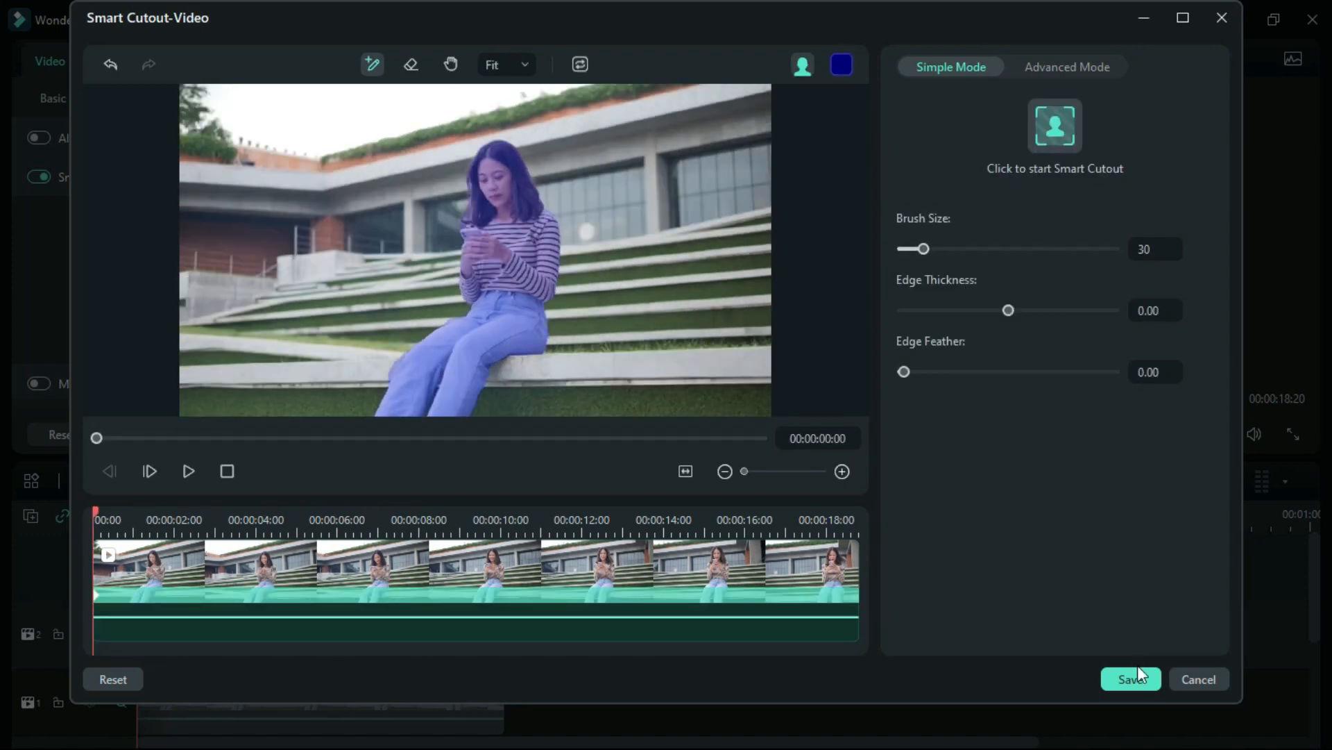
pyautogui.click(1129, 678)
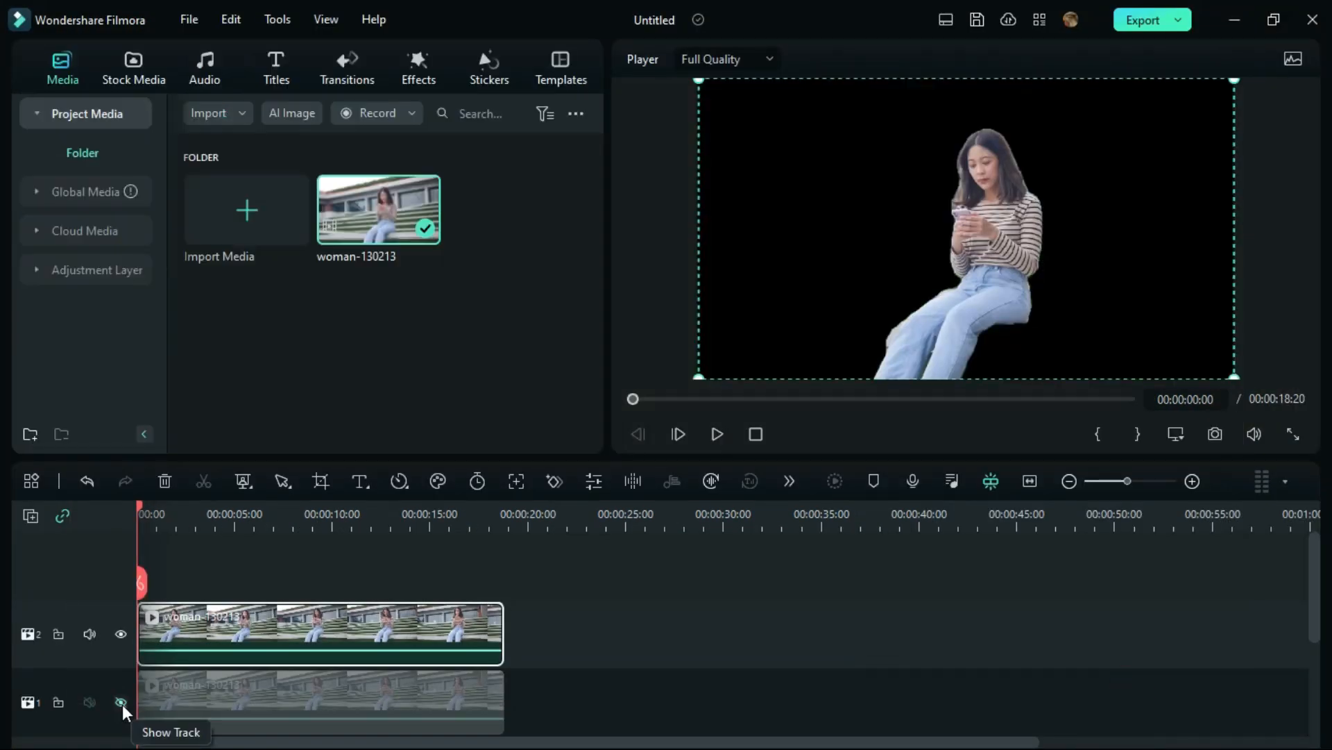
pyautogui.click(120, 702)
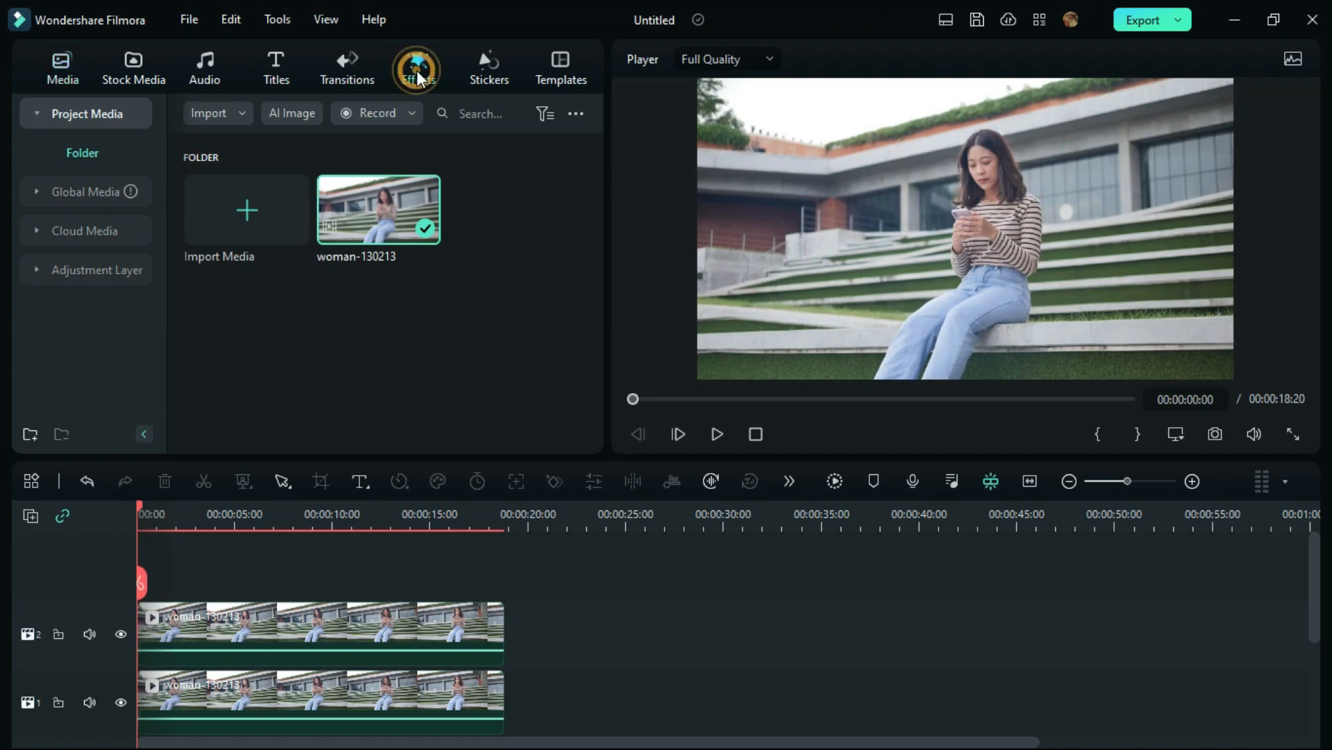
# Search 'blu' in Effects, drop Square Blur onto the lower clip and preview playback
pyautogui.click(417, 66)
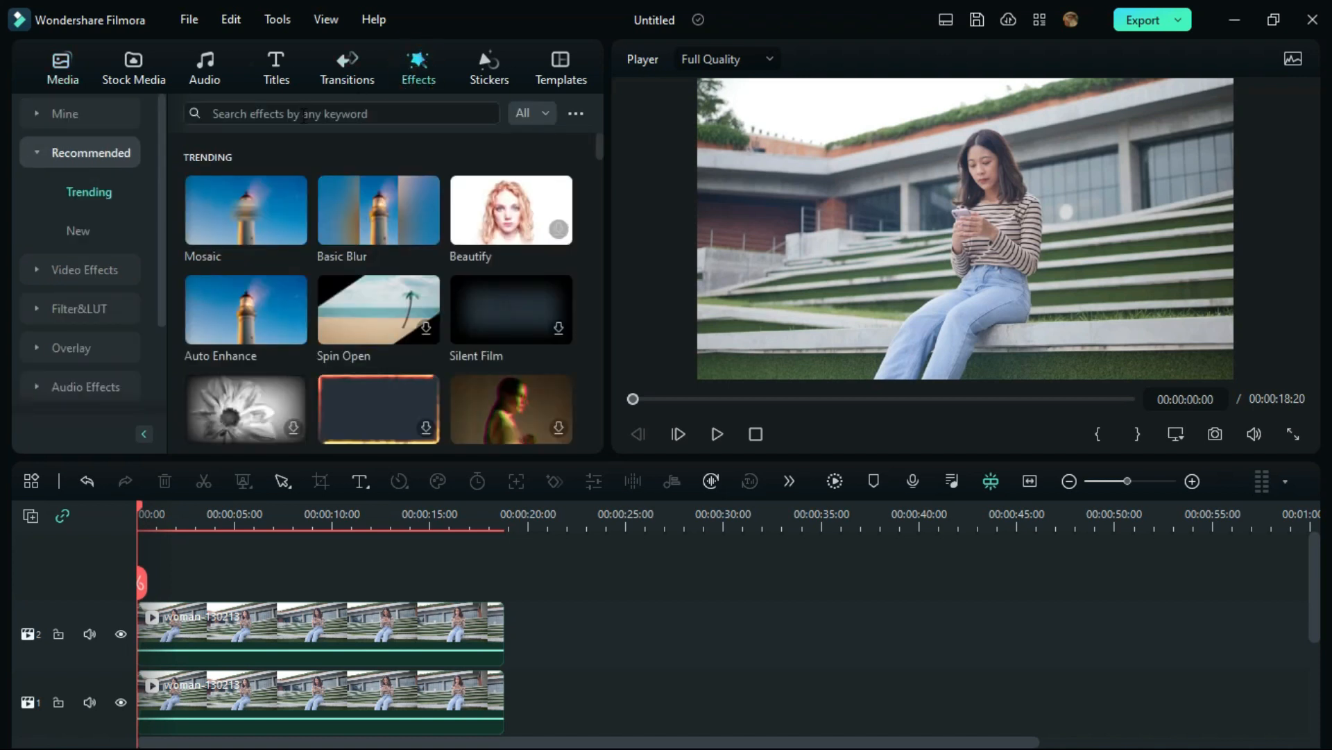
pyautogui.write('blur')
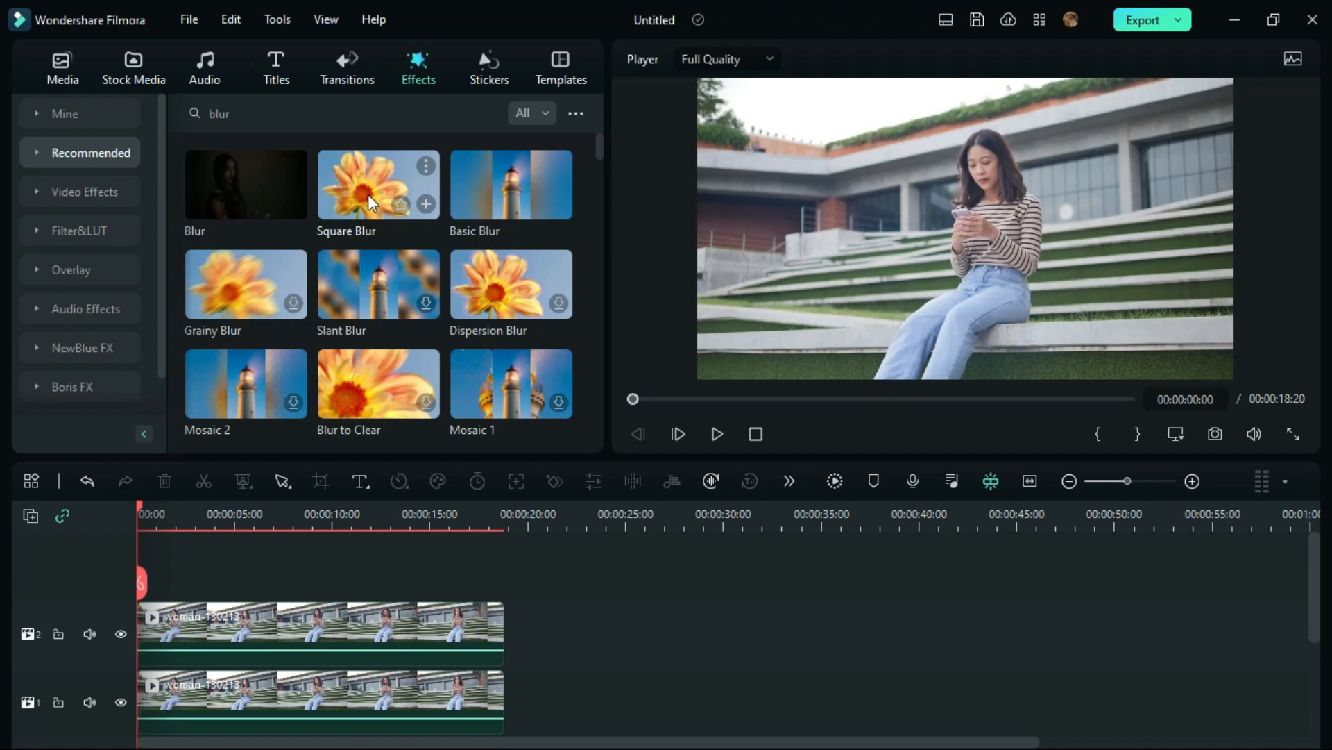
pyautogui.moveTo(377, 185); pyautogui.dragTo(178, 712)
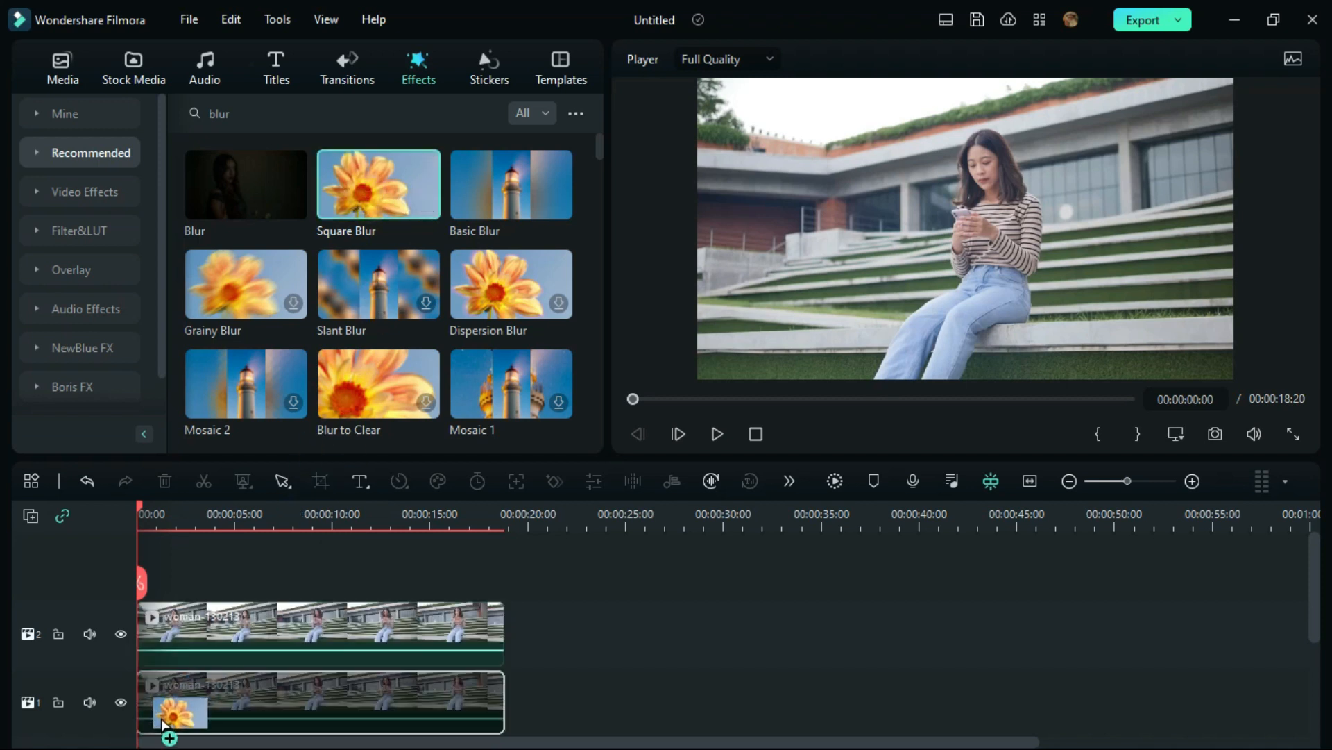
pyautogui.click(716, 433)
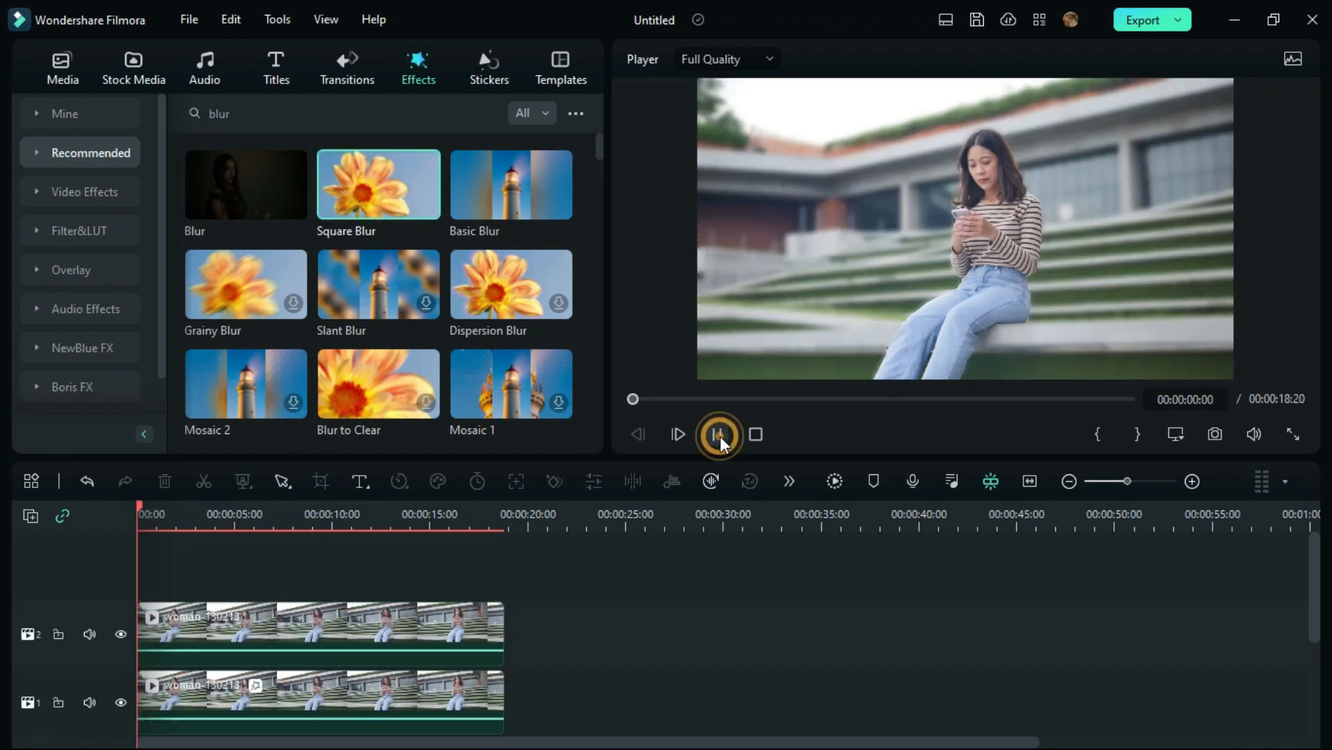
pyautogui.click(718, 435)
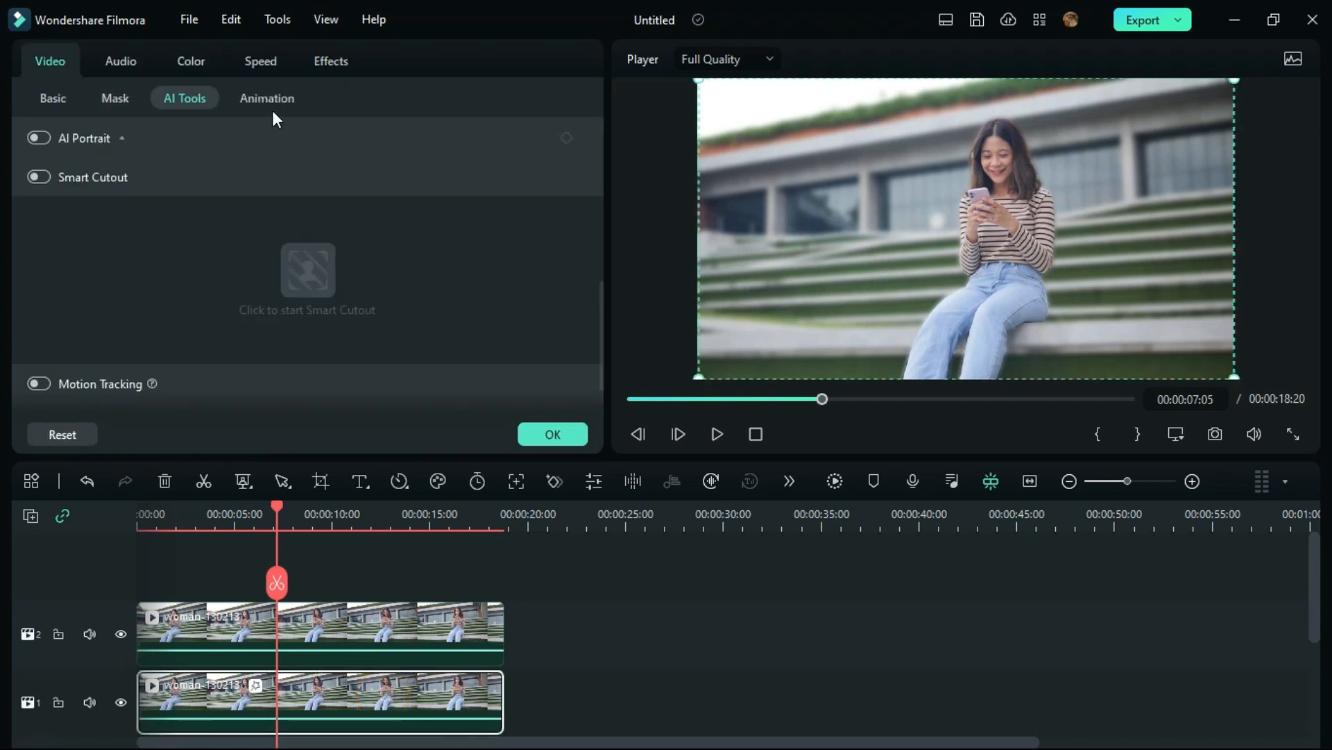
# Raise the Square Blur Size slider to 11 and play back the heavily blurred background
pyautogui.click(330, 61)
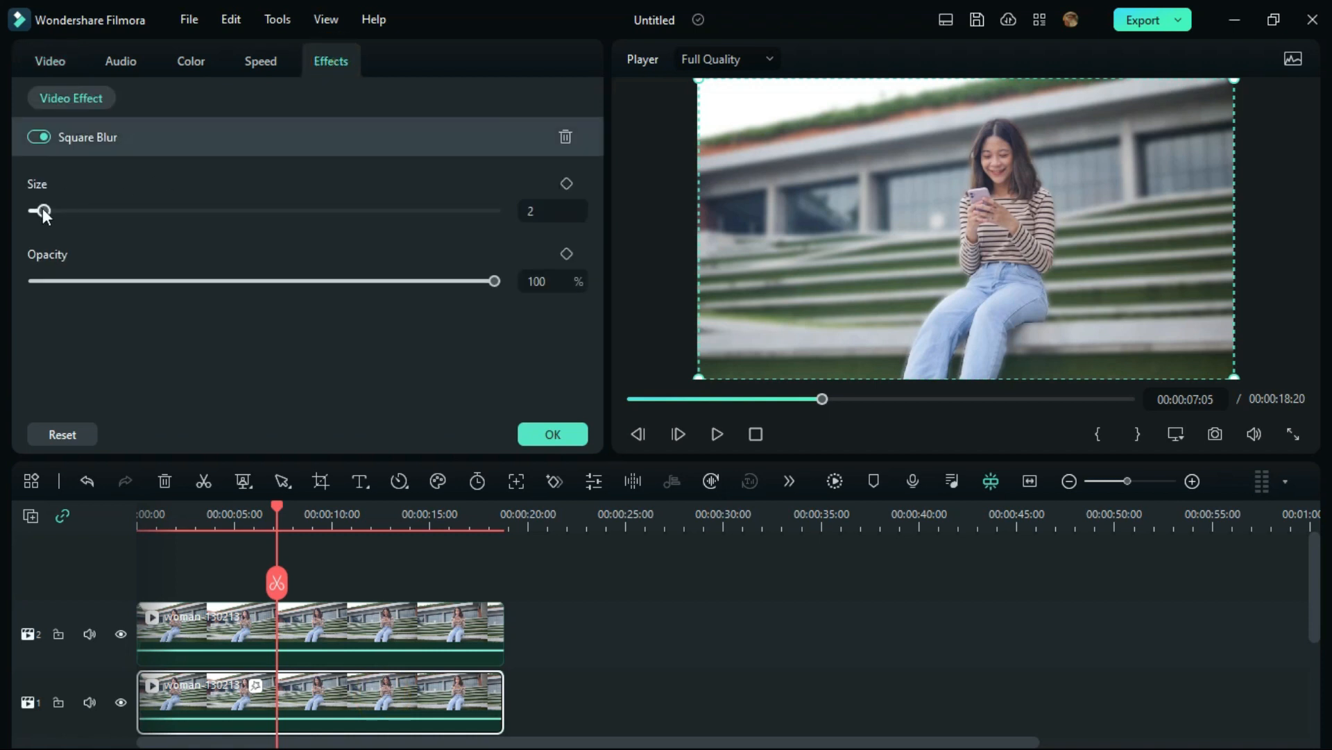
pyautogui.moveTo(42, 211); pyautogui.dragTo(94, 211)
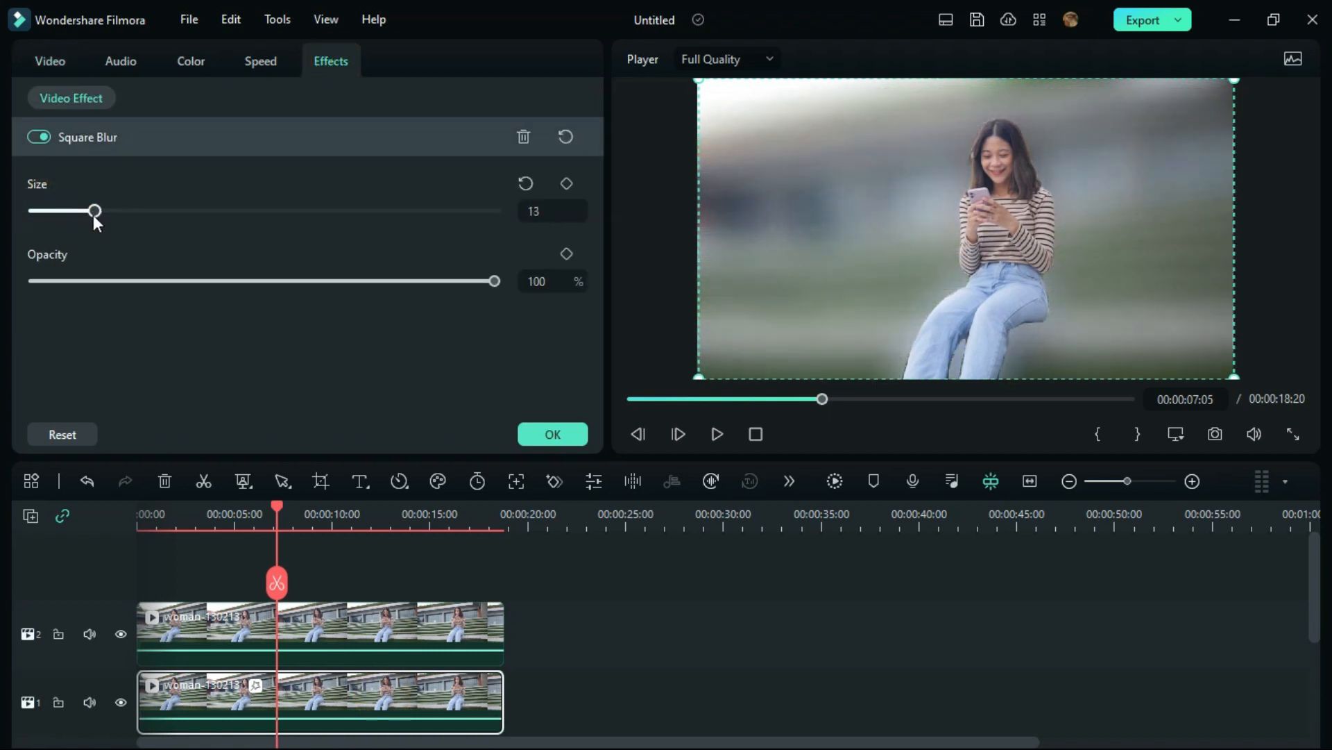
pyautogui.moveTo(93, 209); pyautogui.dragTo(84, 210)
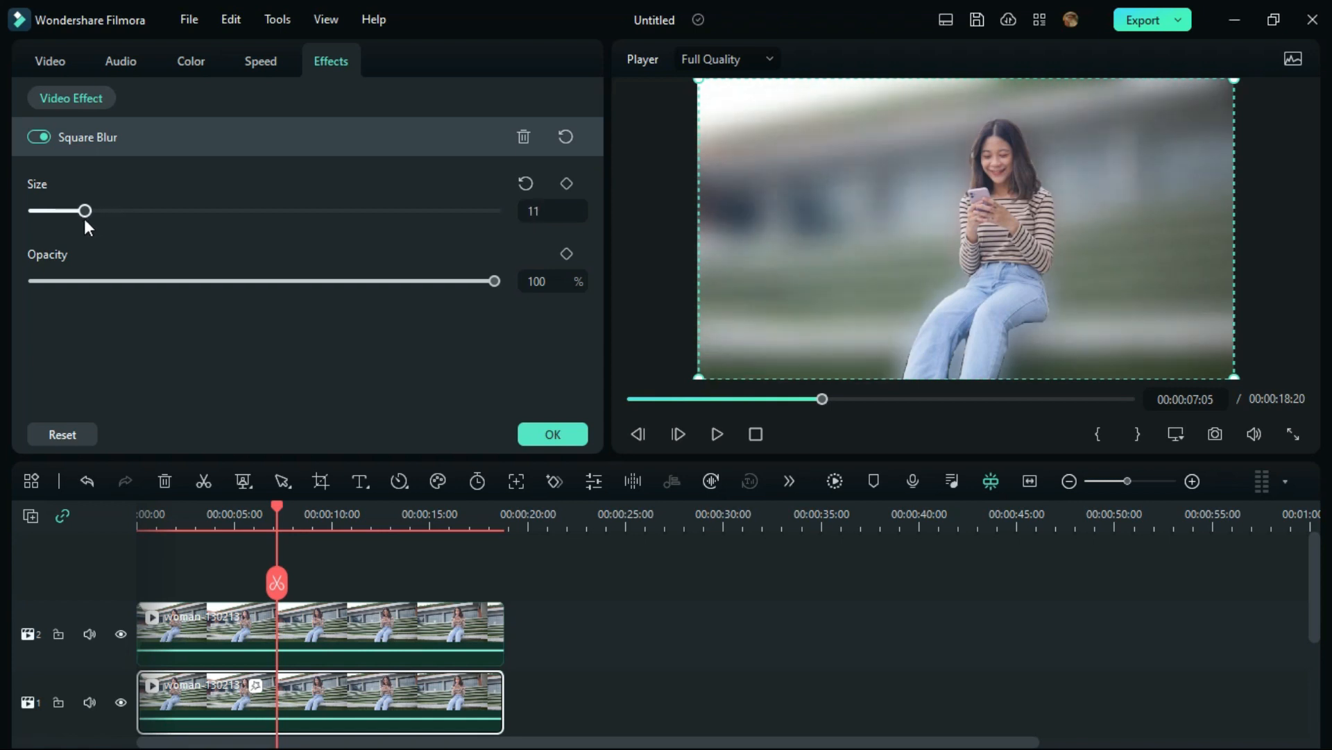
pyautogui.click(716, 433)
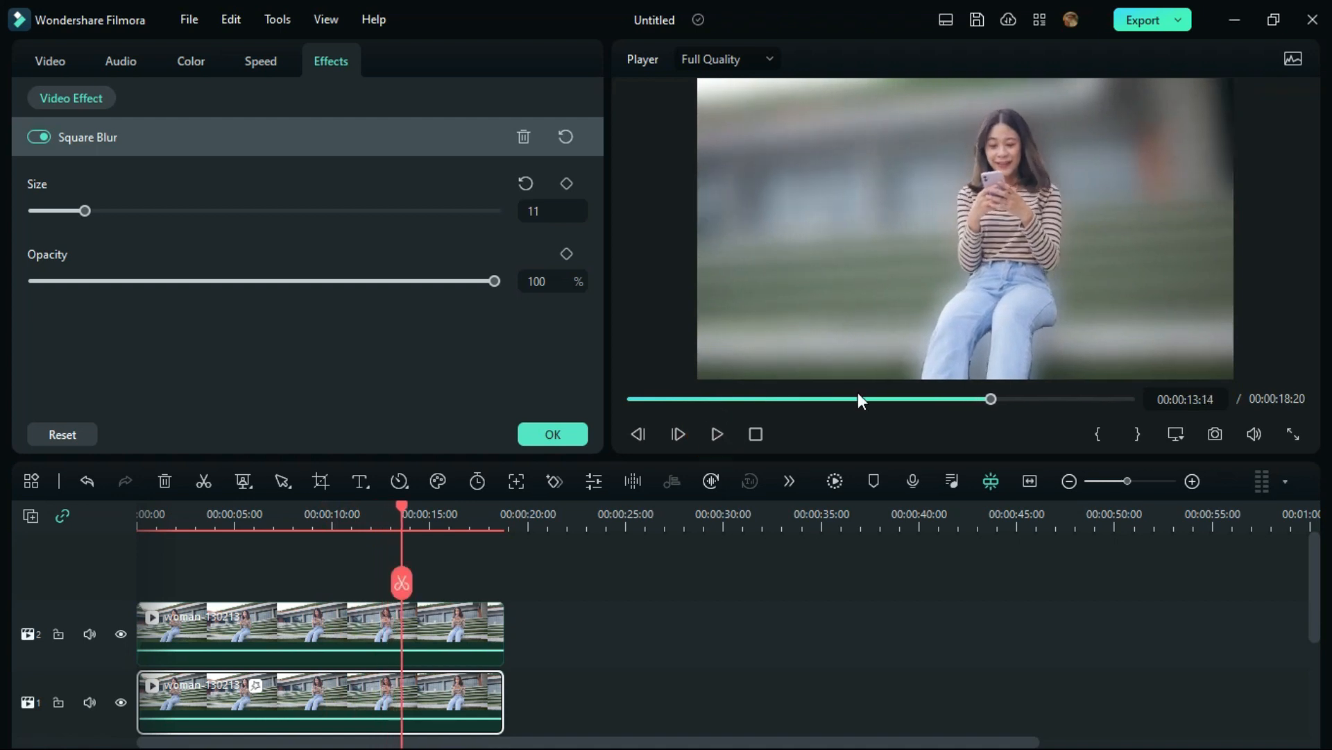
pyautogui.moveTo(601, 587)
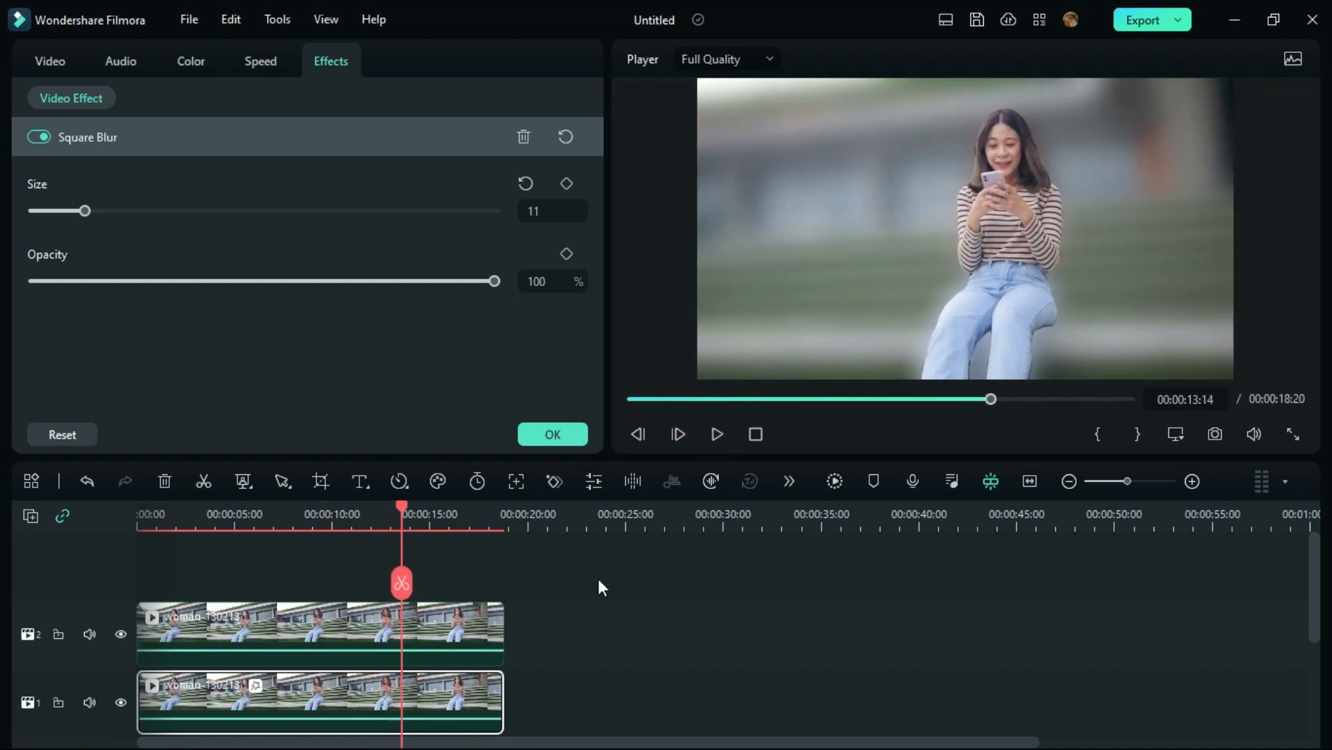